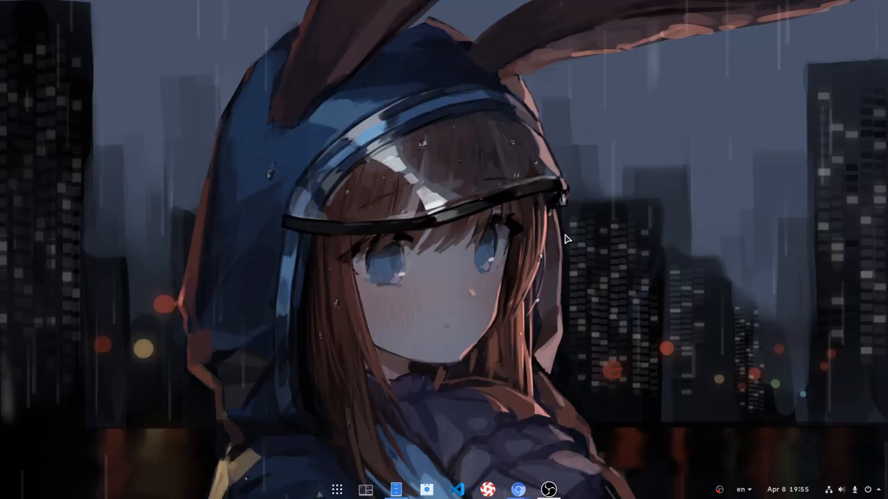
mouse_move(421, 338)
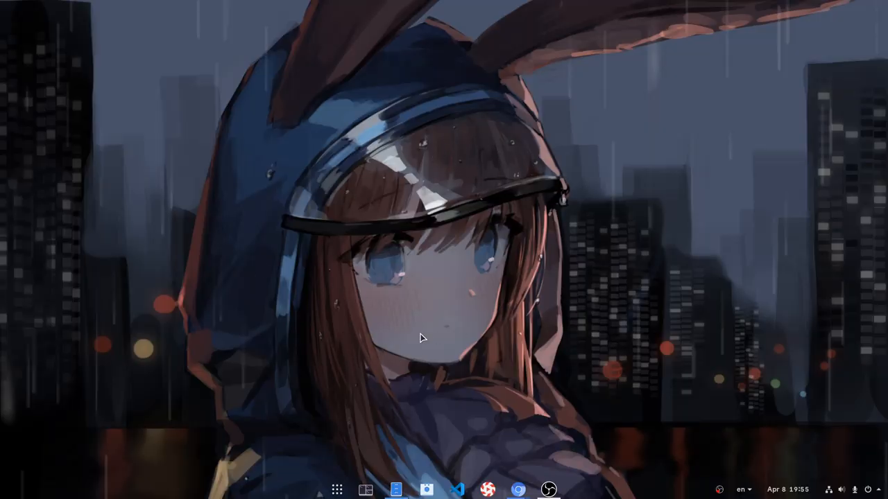
mouse_move(326, 316)
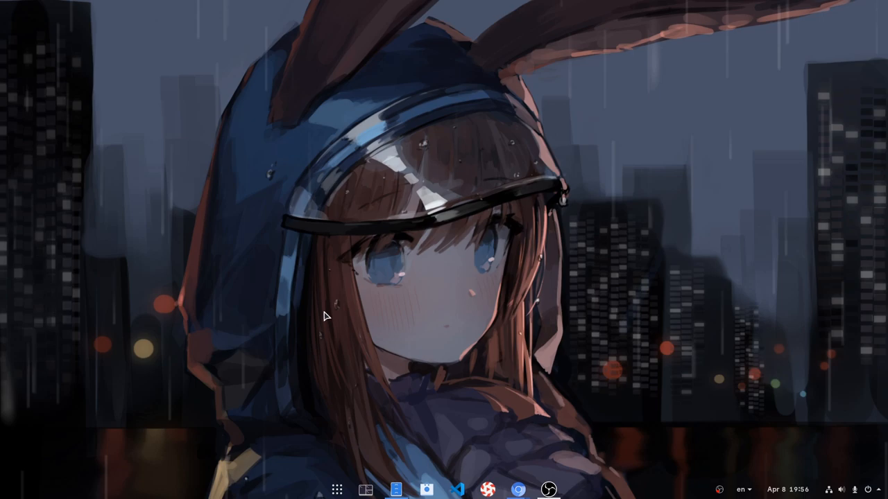
mouse_move(428, 210)
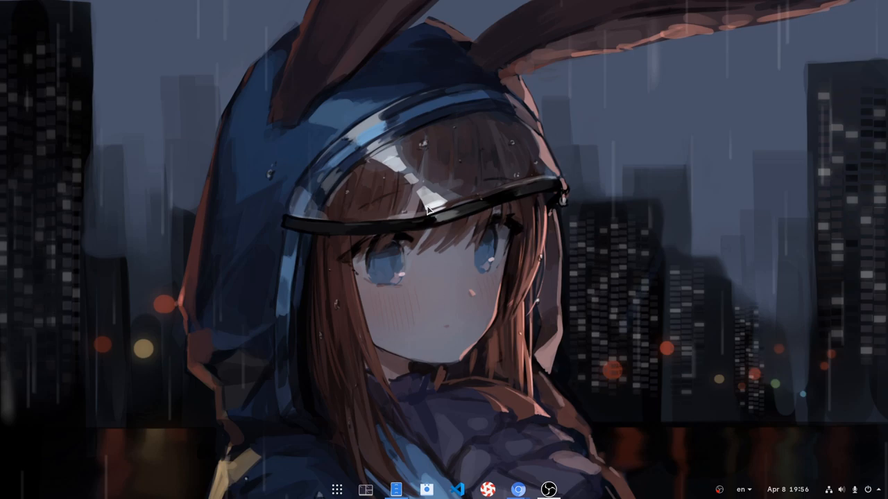
mouse_move(551, 276)
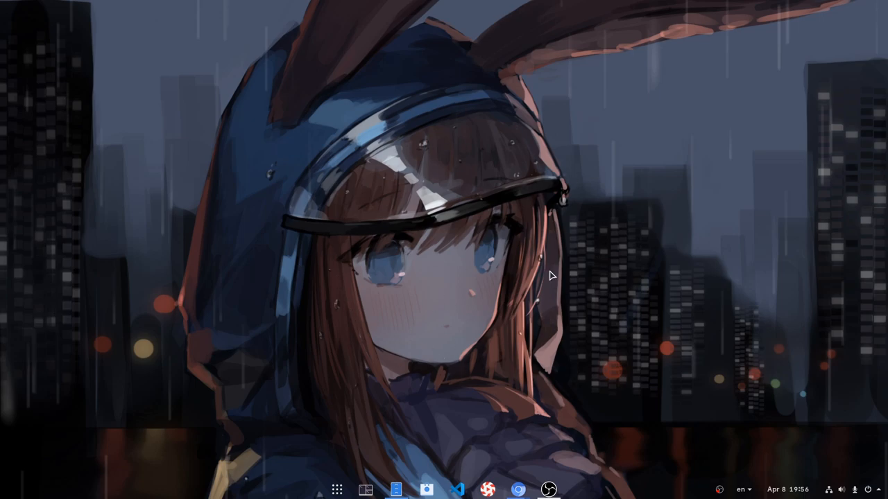
mouse_move(378, 242)
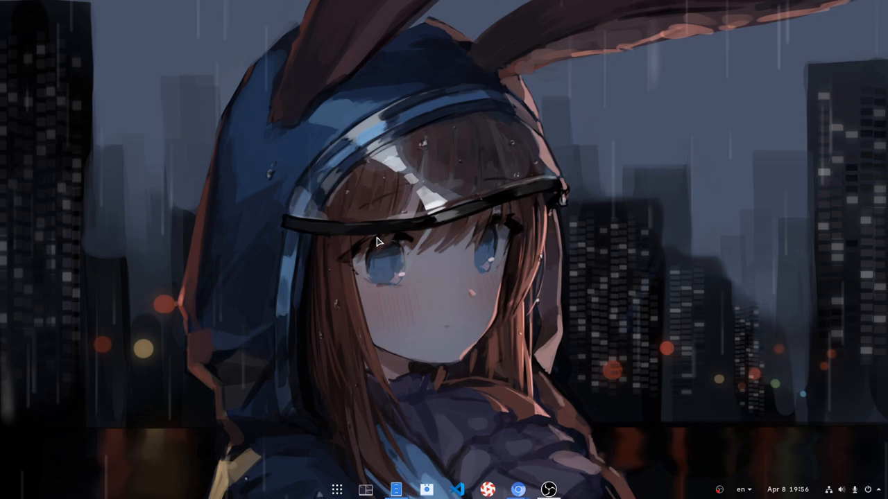
mouse_move(463, 376)
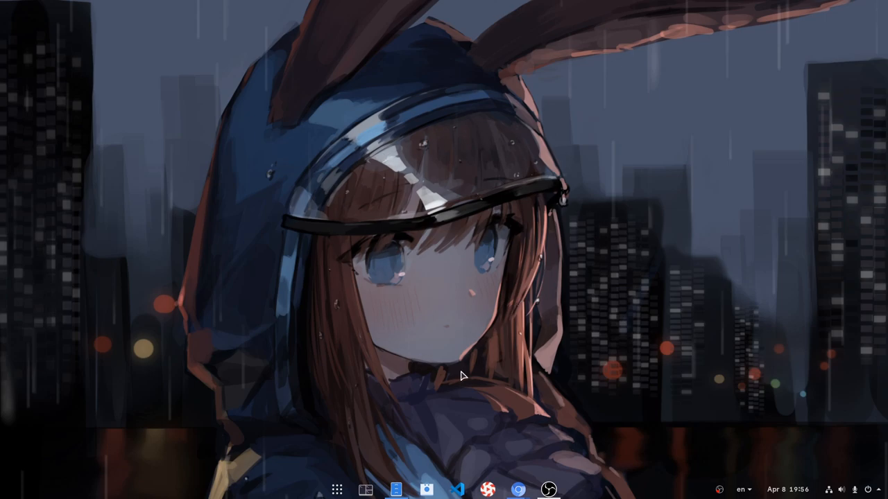
mouse_move(591, 252)
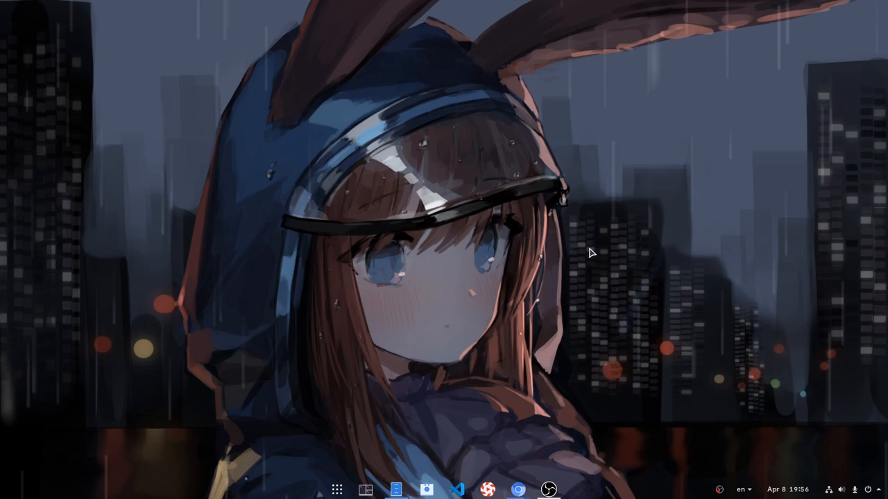
Step: Launch GNOME Settings from the desktop's right-click menu
right_click(592, 252)
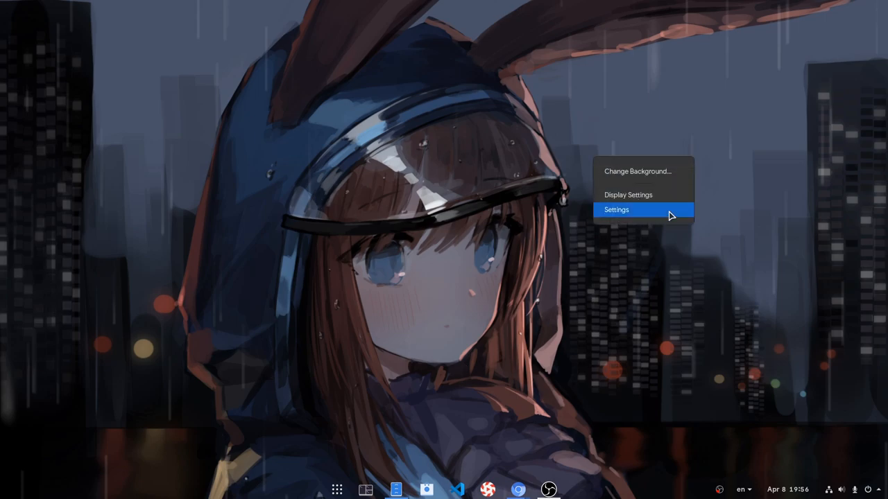
click(616, 209)
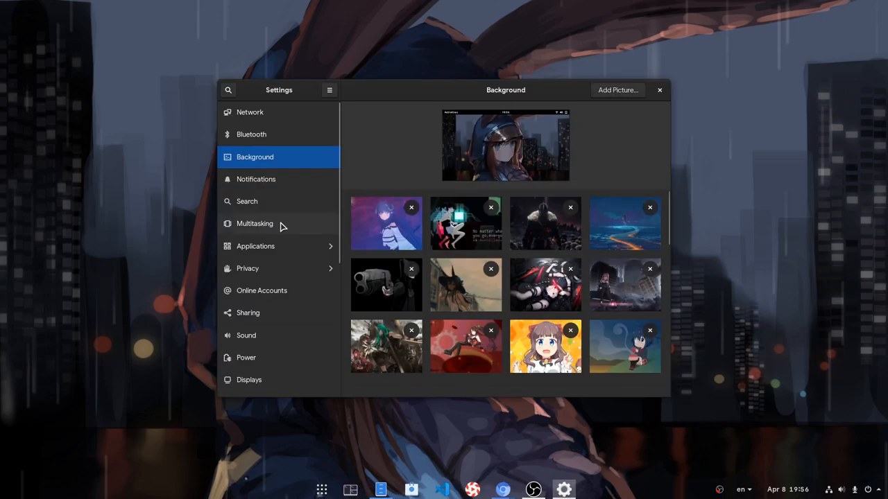
mouse_move(300, 228)
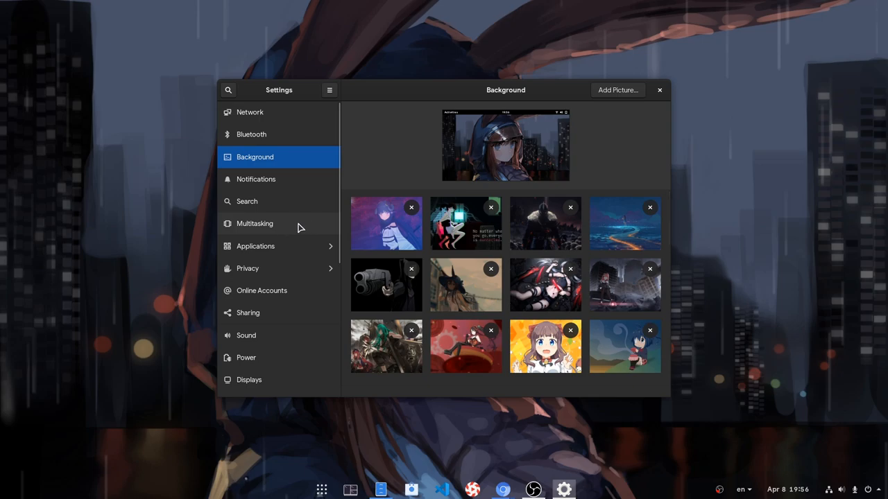
Step: On the Multitasking page, toggle Hot Corner off and back on
click(255, 224)
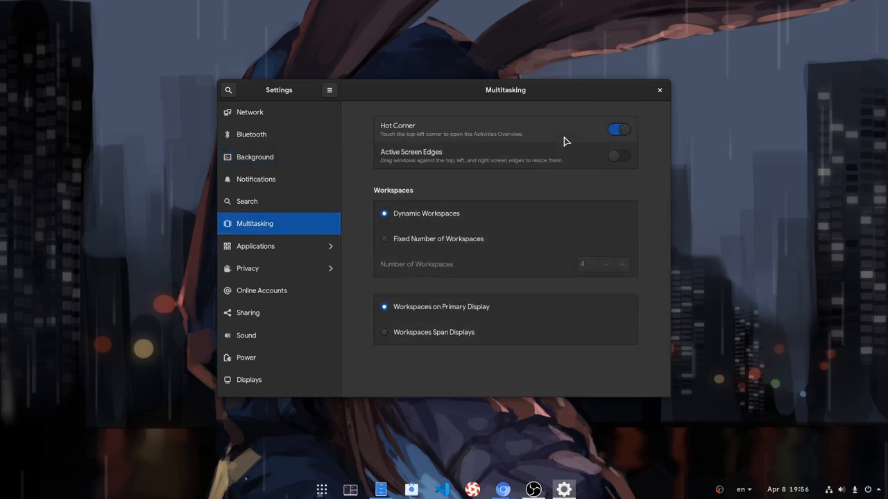
click(618, 130)
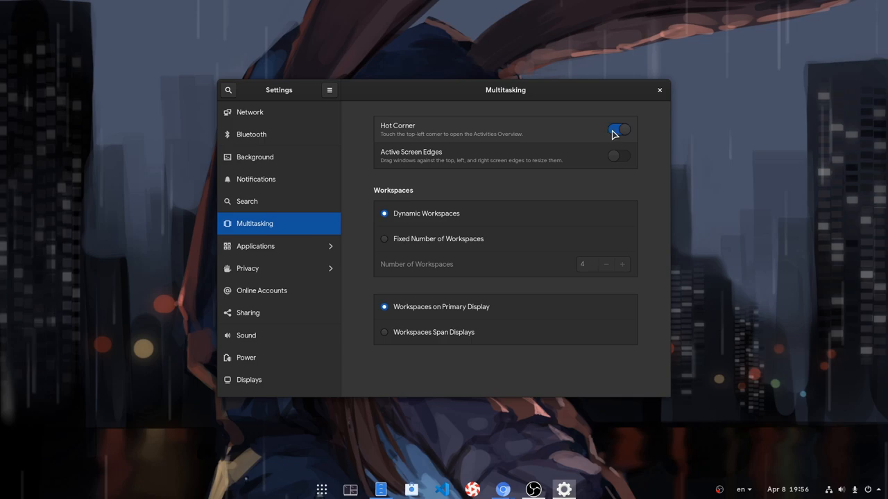
click(617, 130)
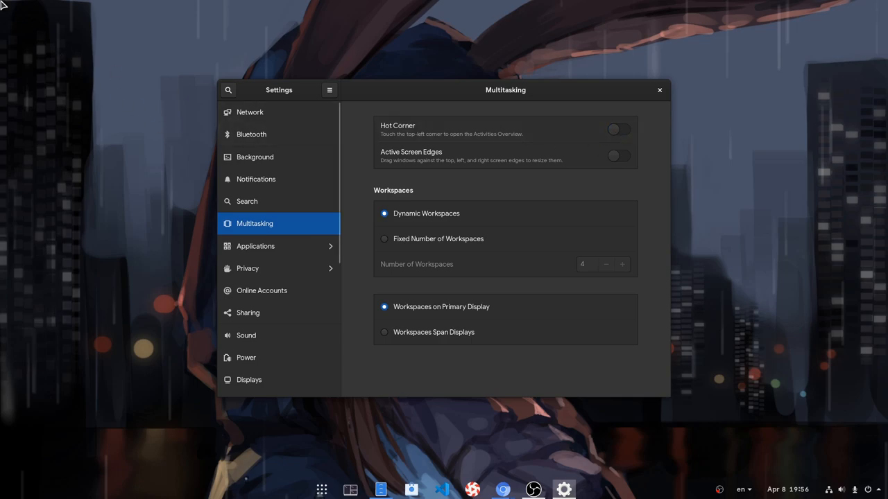
click(616, 129)
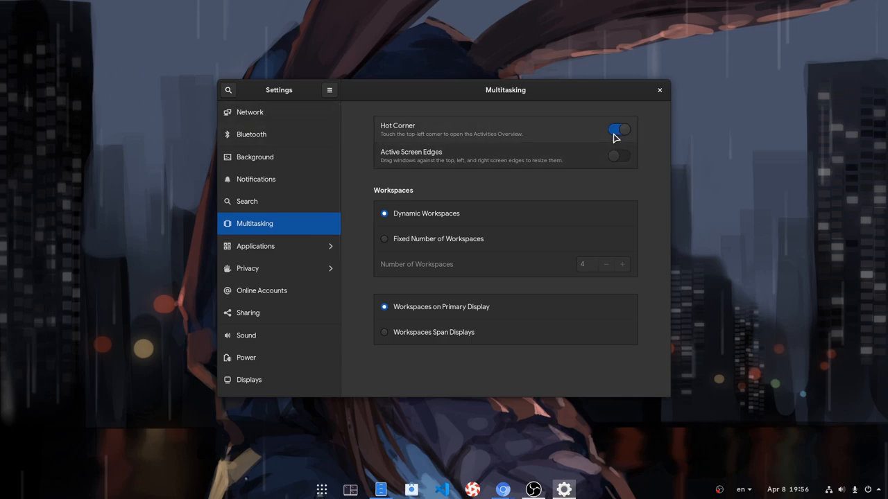
click(618, 130)
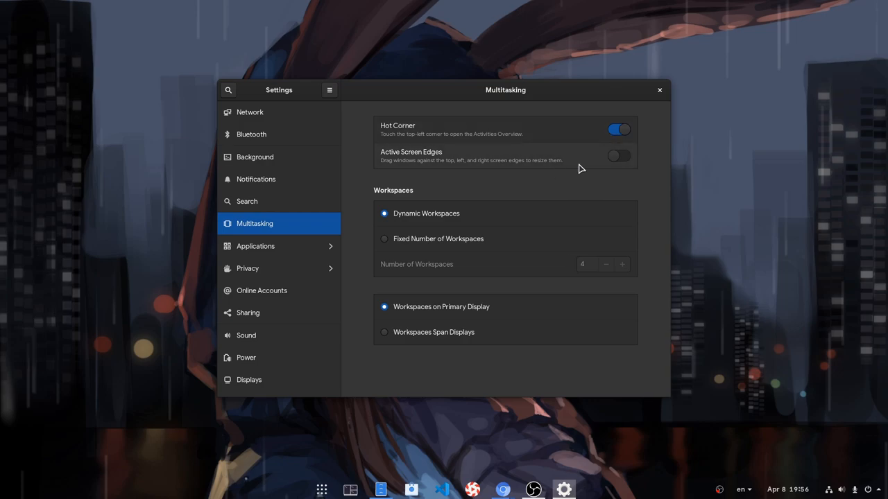
mouse_move(602, 166)
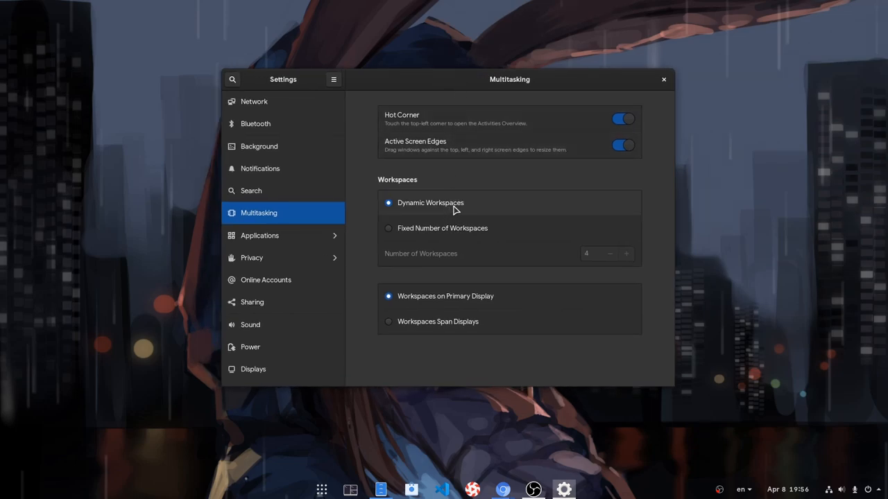
mouse_move(462, 208)
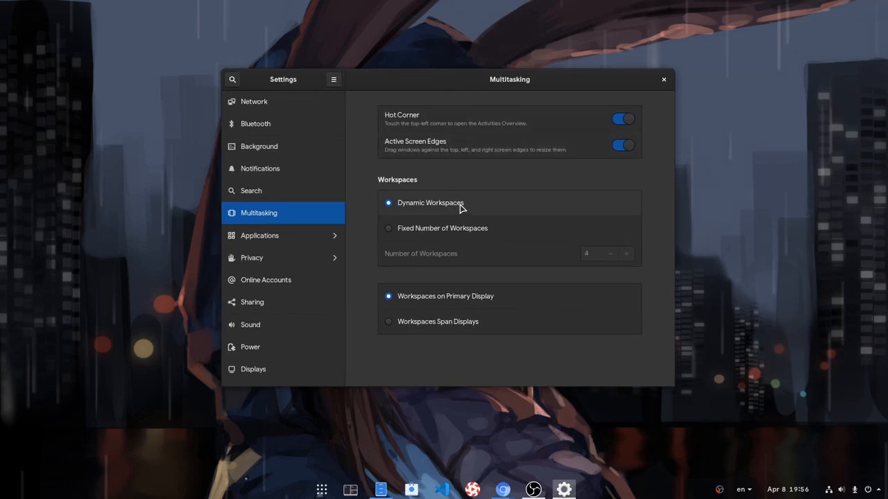
mouse_move(437, 235)
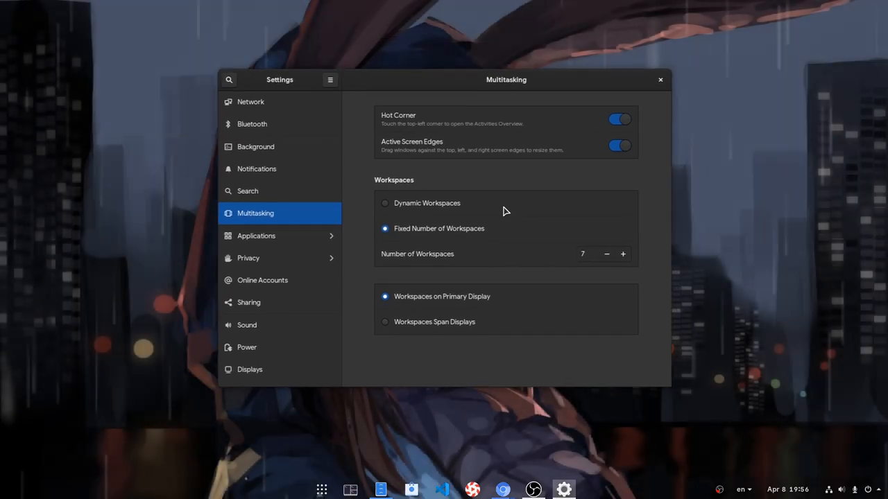
Step: Return to Dynamic Workspaces and set workspaces to span all displays
click(385, 203)
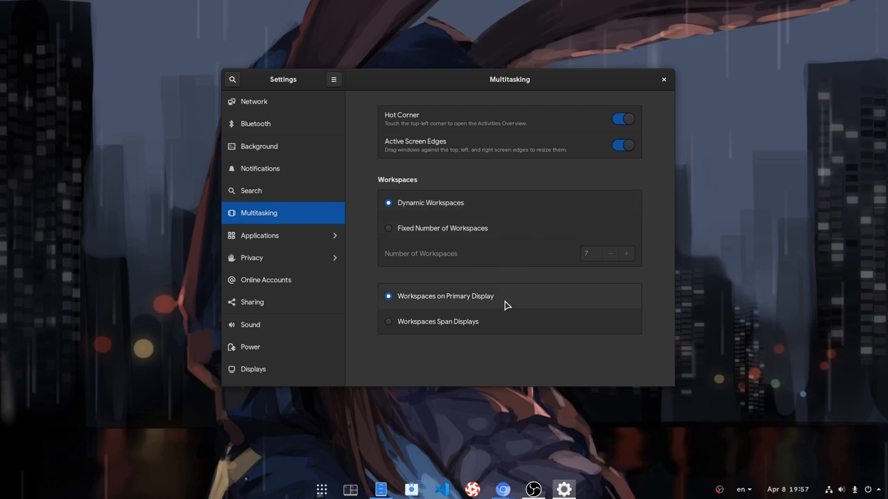
click(389, 321)
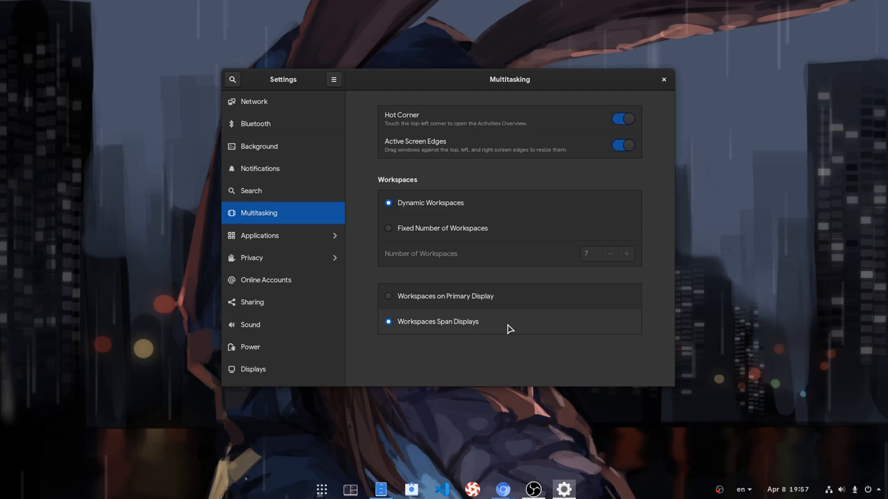
mouse_move(676, 88)
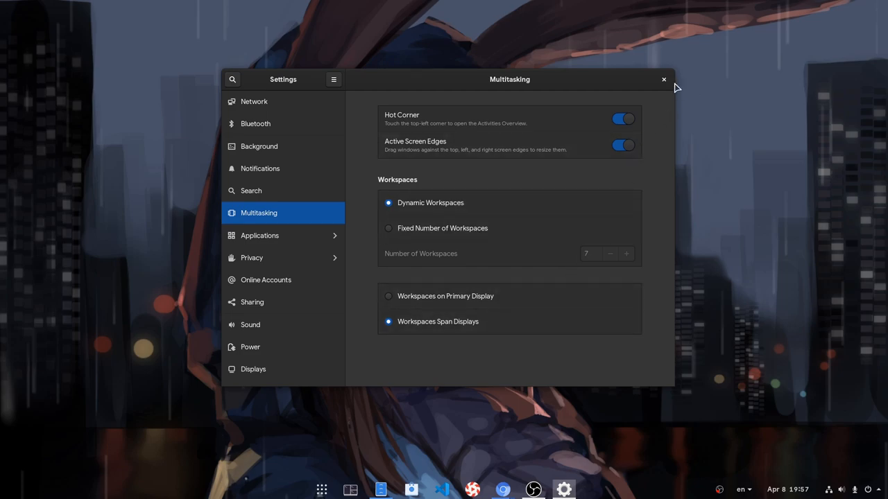
Step: Close the Settings window to return to the desktop
click(663, 79)
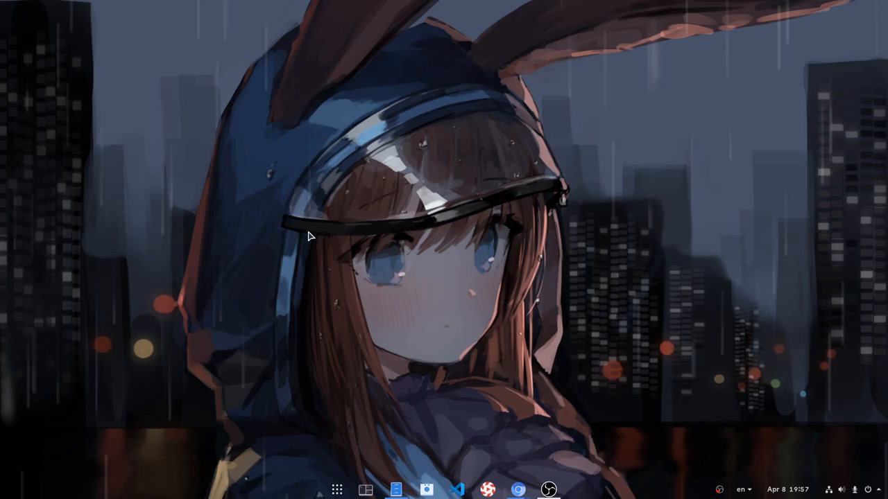